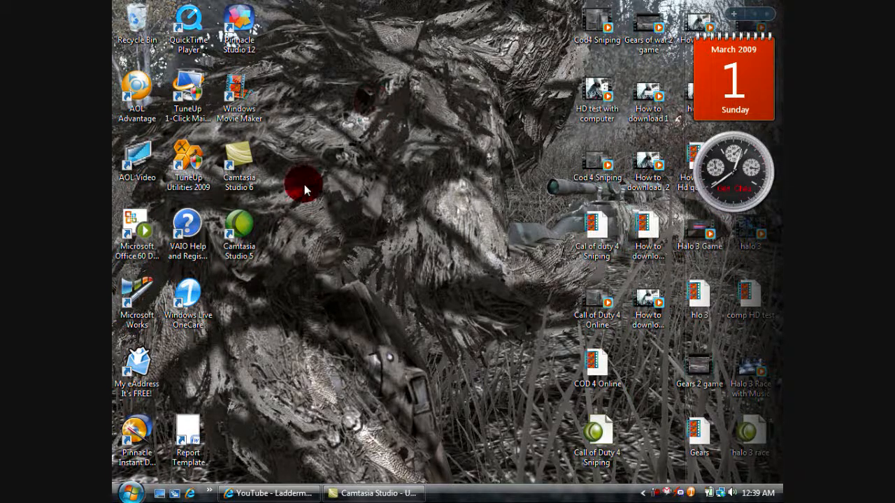
mouse_move(374, 353)
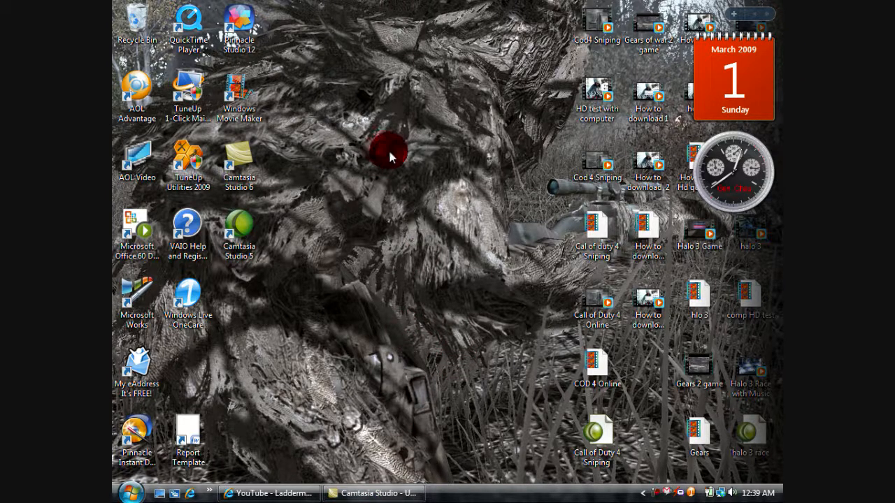
mouse_move(318, 287)
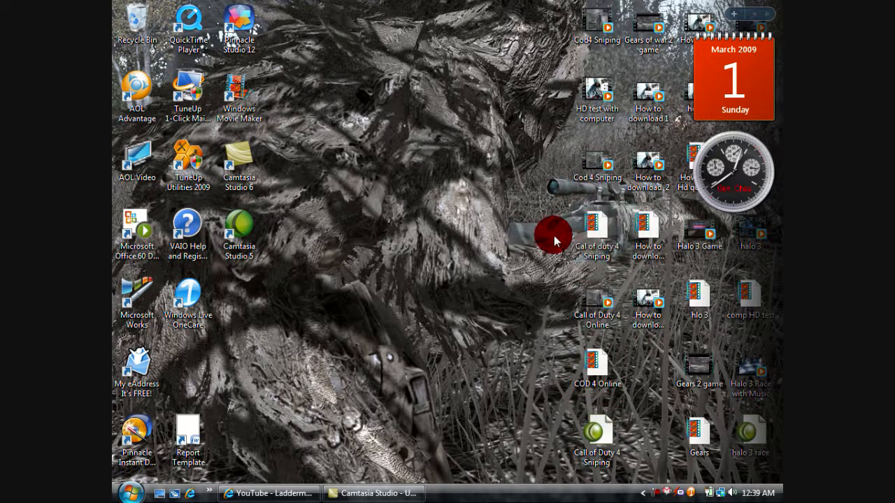
Bring the YouTube channel window forward and go to the Upload page
left_click(269, 493)
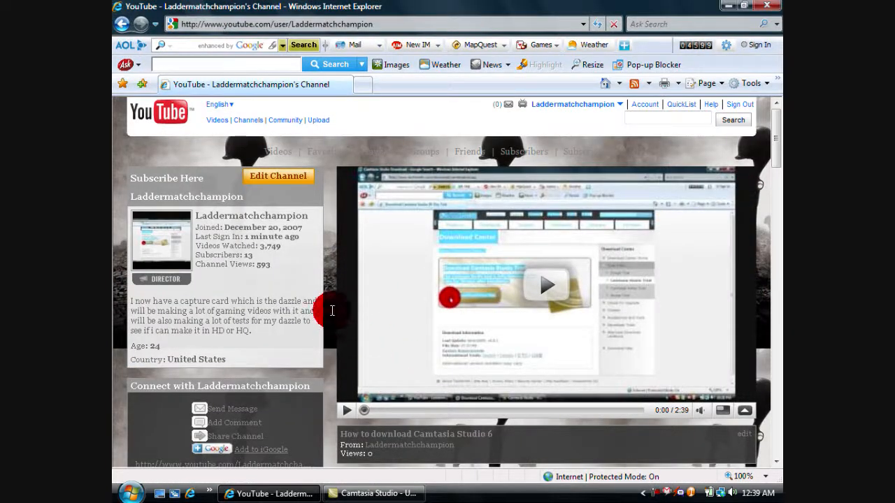
mouse_move(293, 460)
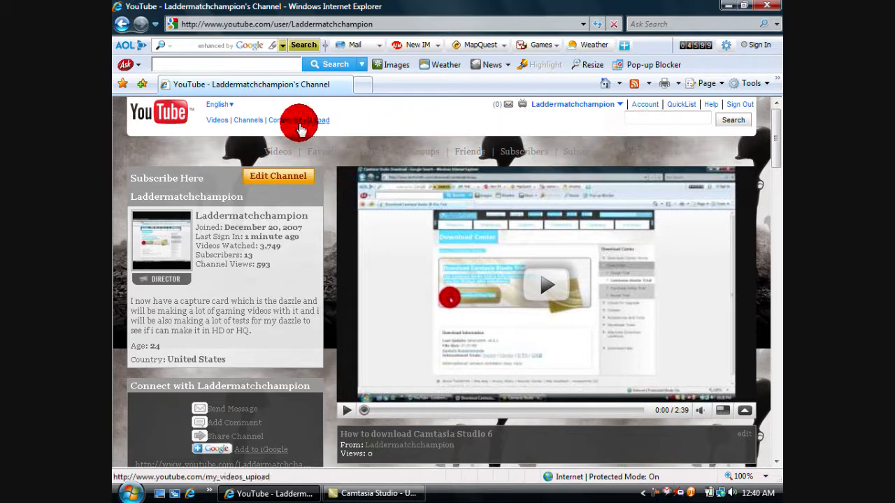
left_click(318, 119)
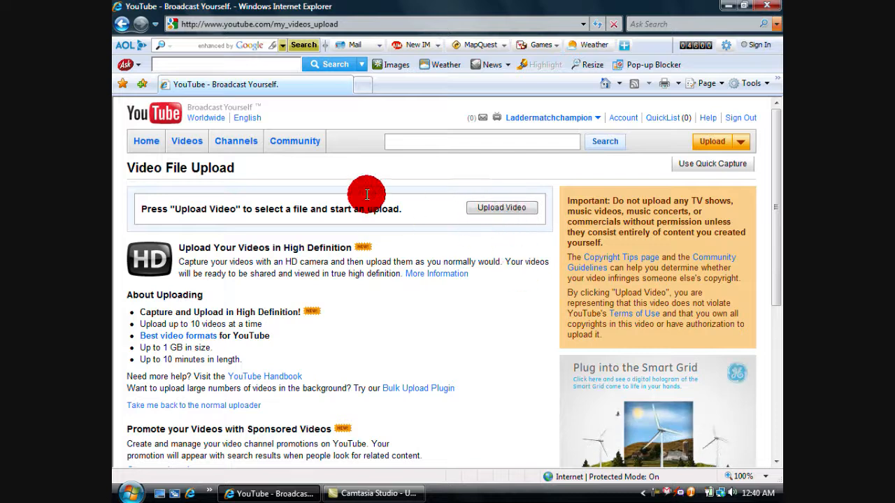
mouse_move(123, 388)
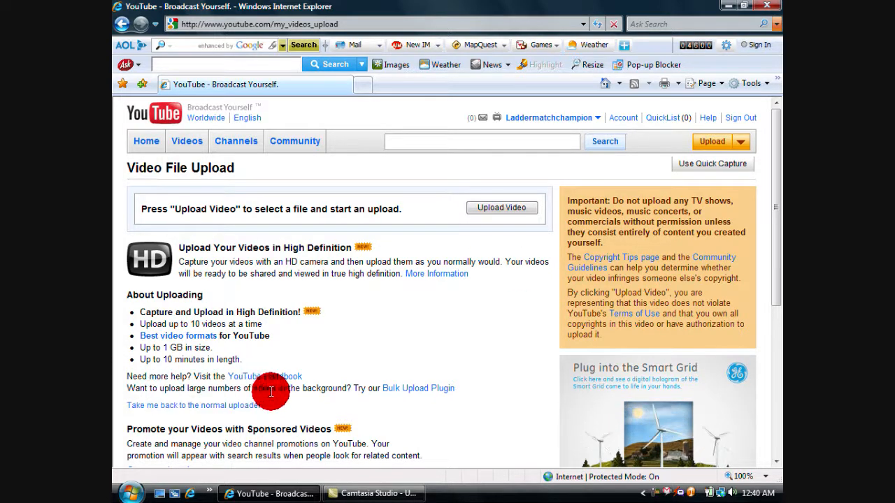
mouse_move(402, 391)
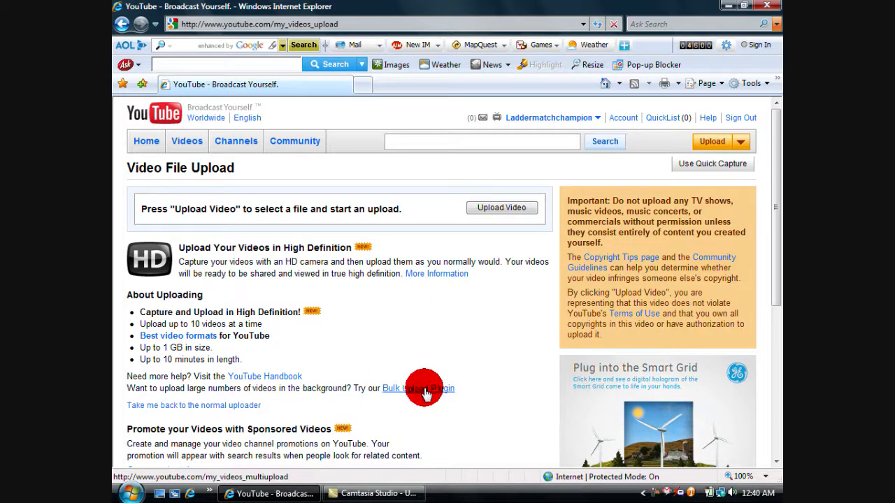
Open the Bulk Upload Plugin's Multi-Video Upload page
left_click(419, 388)
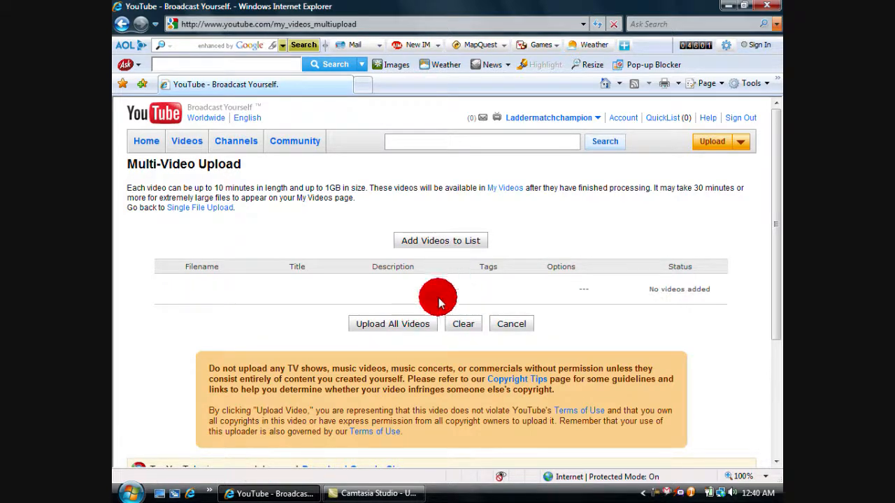
mouse_move(397, 204)
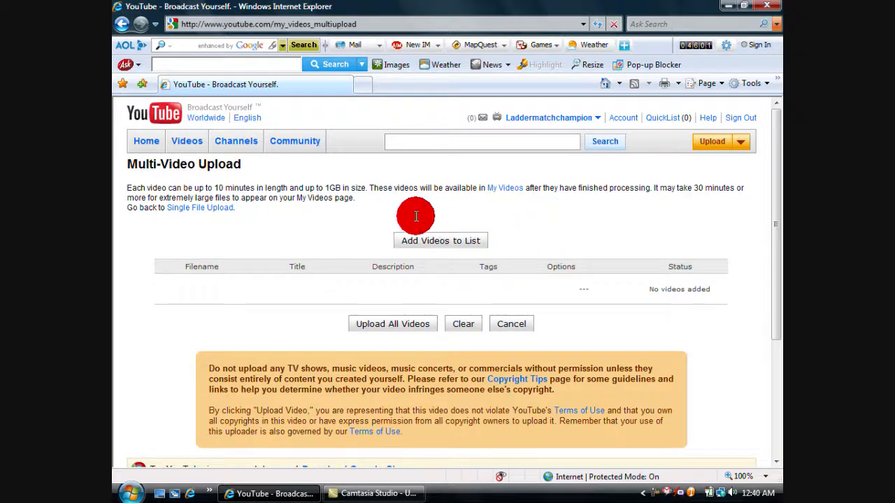
mouse_move(458, 221)
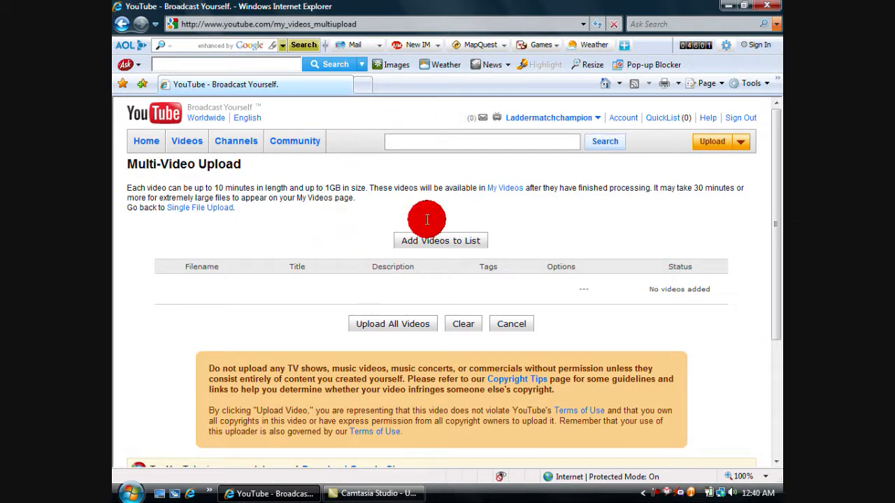
mouse_move(294, 292)
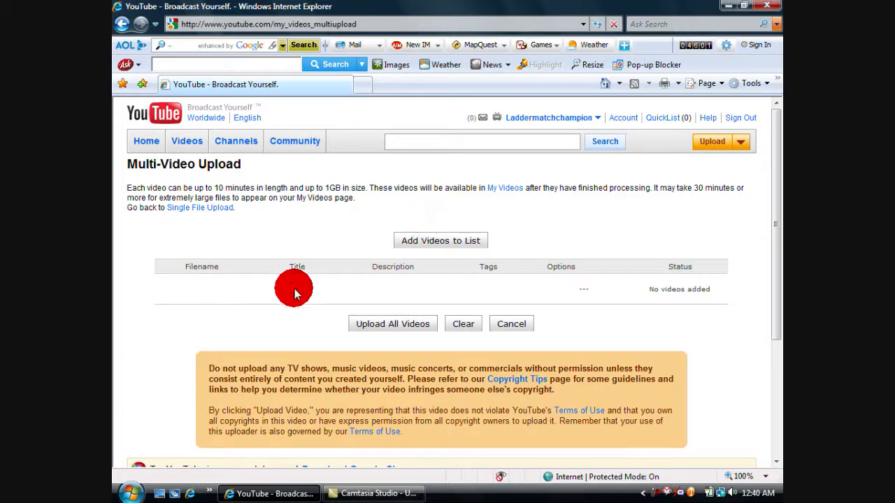
Browse the desktop in the Open Files dialog and pick the Gears 2 video
left_click(440, 240)
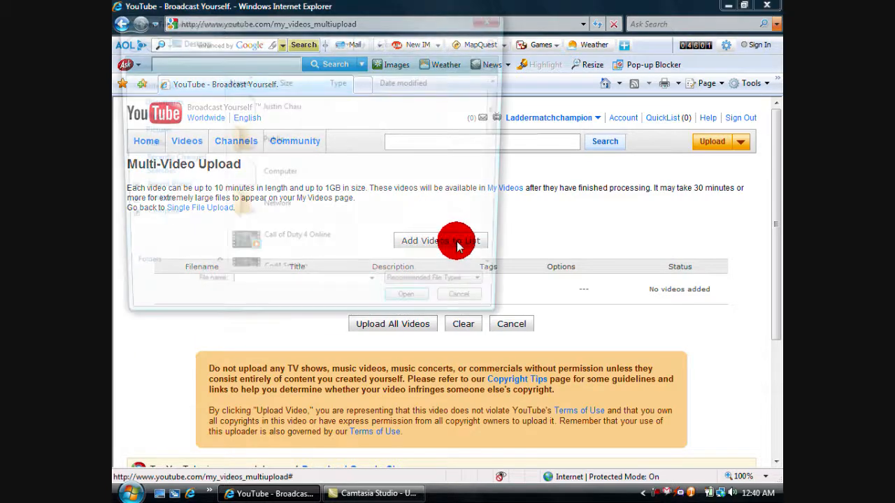
left_click(441, 240)
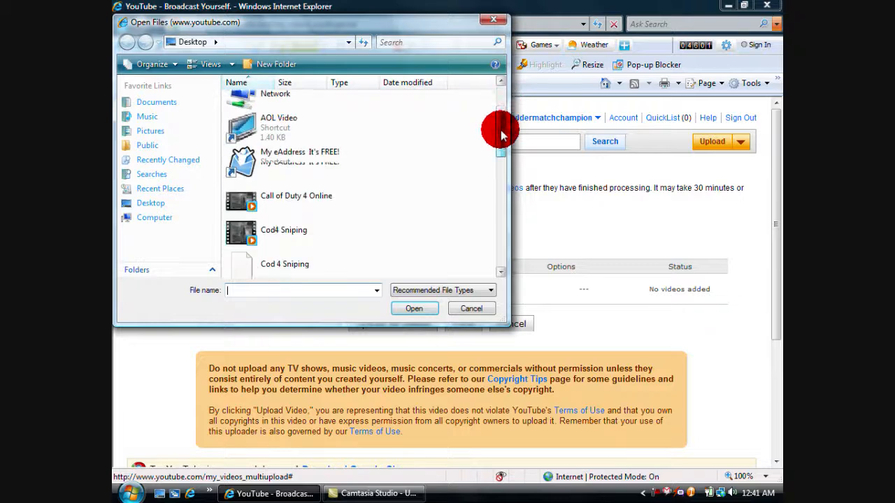
scroll("down", 3)
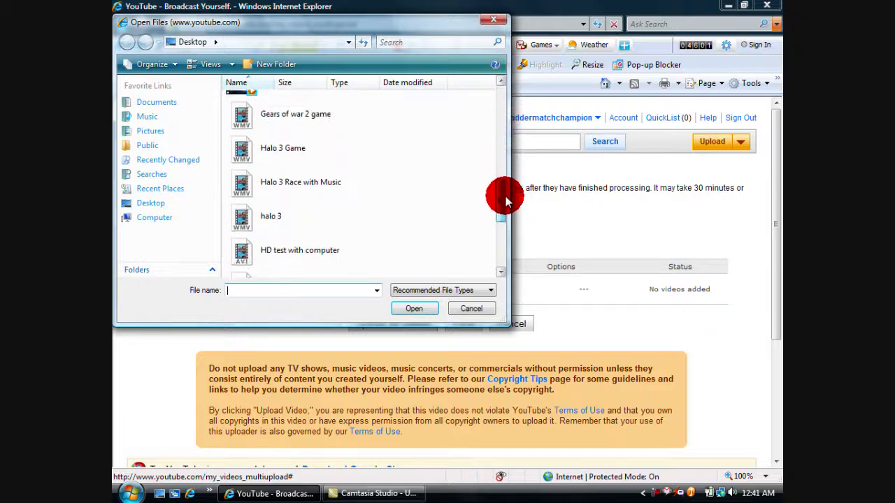
scroll("down", 3)
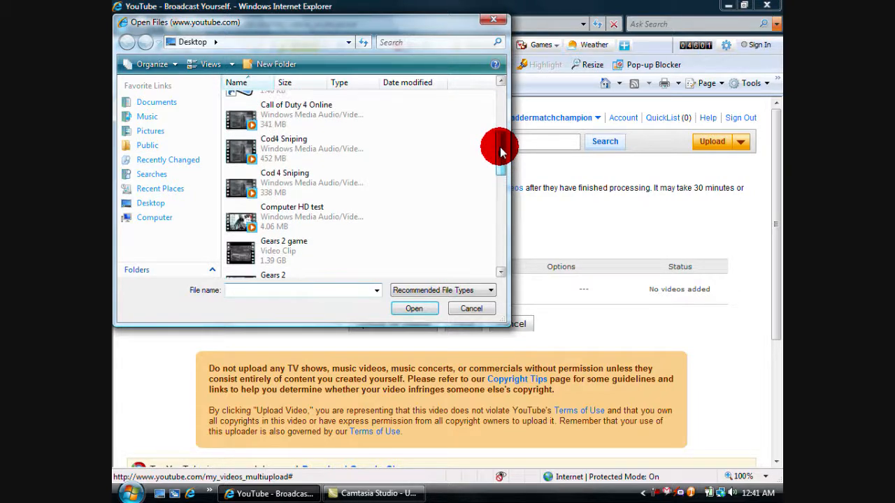
scroll("down", 3)
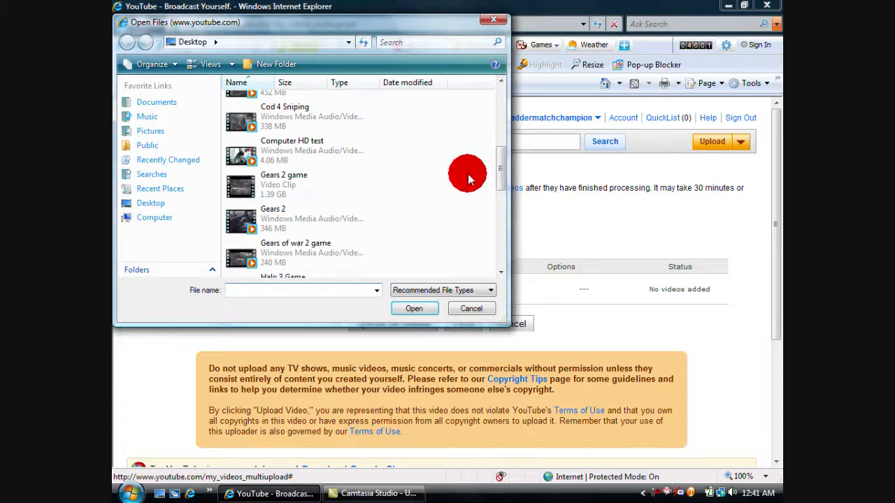
left_click(470, 308)
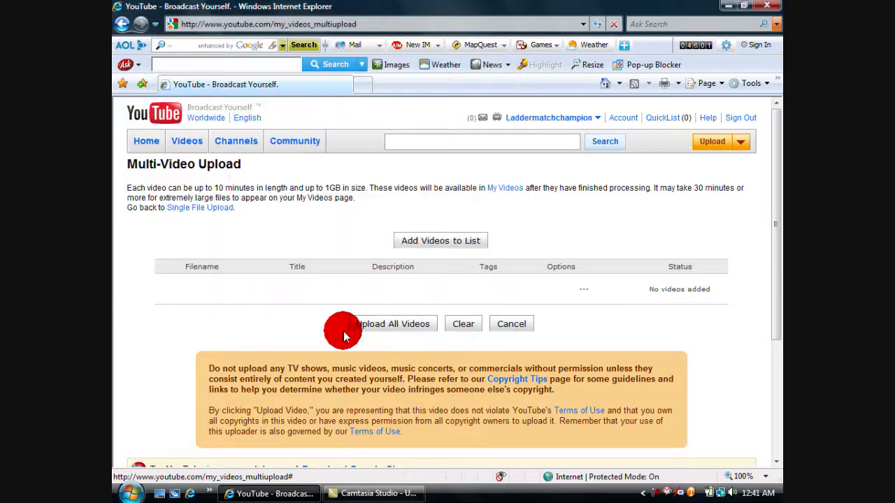
Enter 'Gears 2' for the Gears 2.wmv details and start a tag 'Lad'
left_click(440, 241)
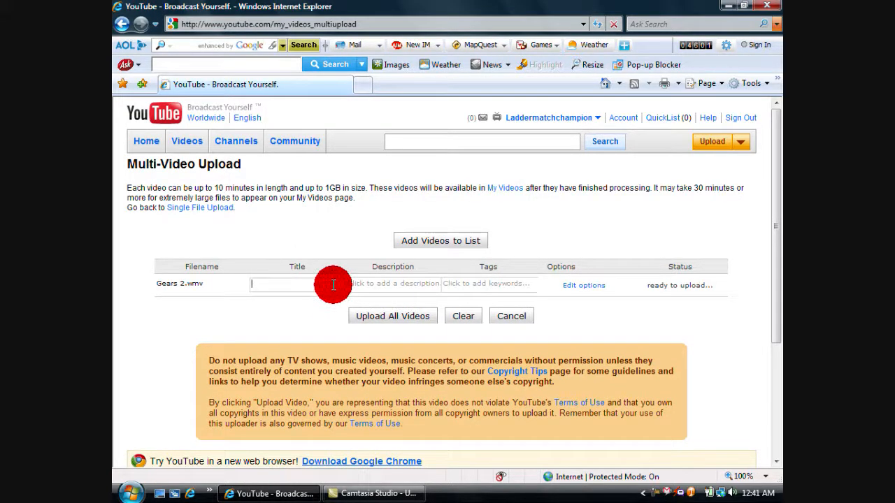
type("G")
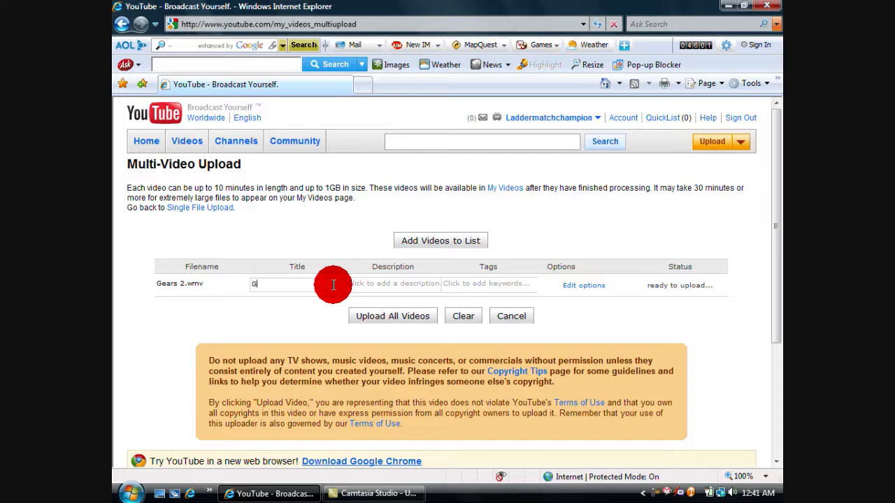
type("ears 2")
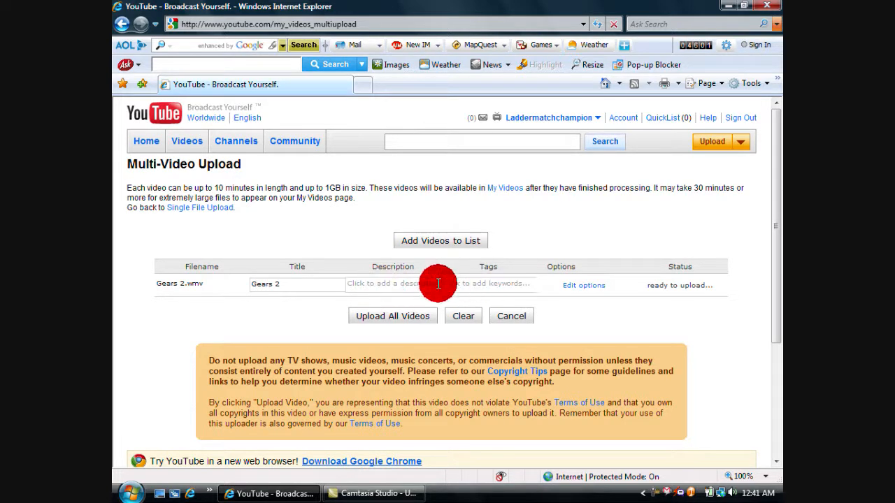
type("Ge")
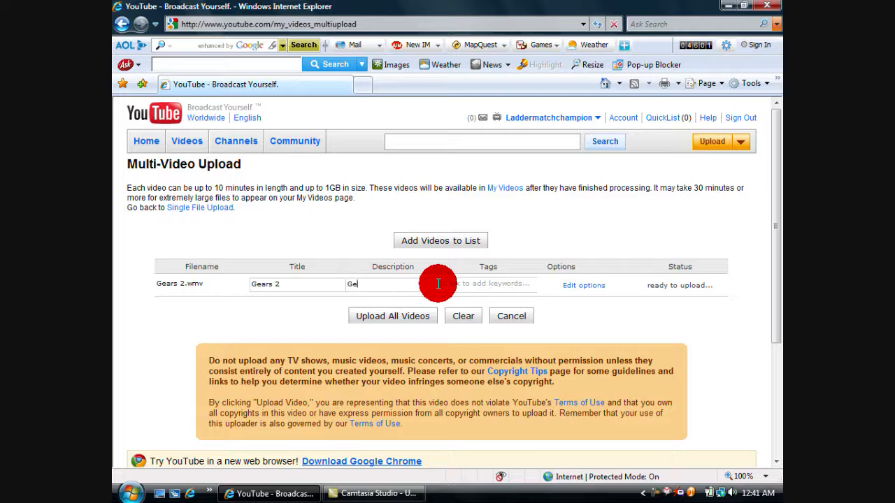
type("Gears 2")
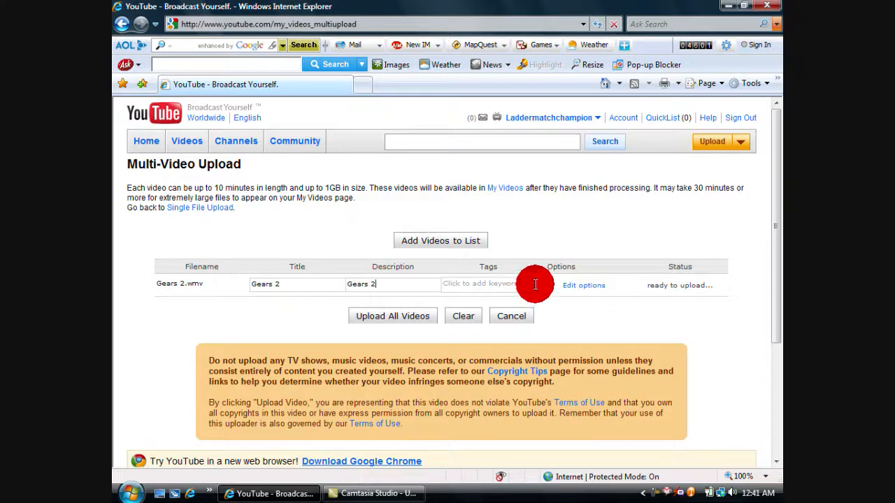
type("Laddermatchchampion")
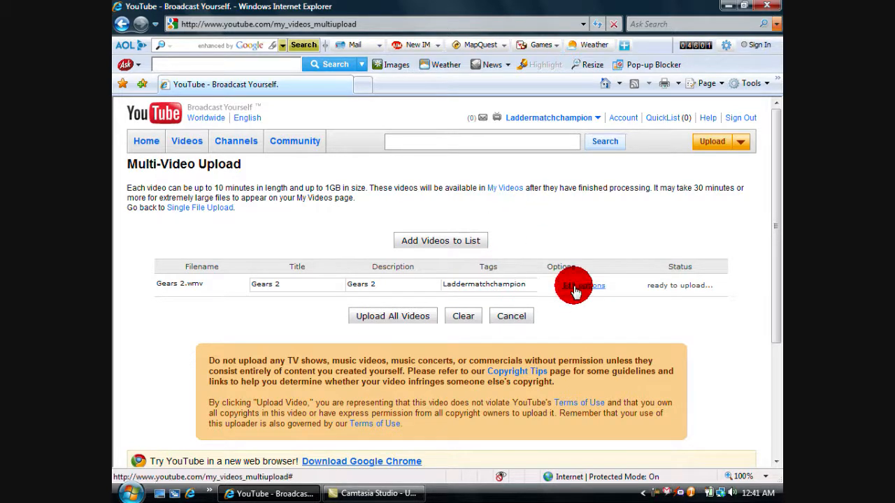
Save Gaming as the Gears 2.wmv video category in its options
left_click(574, 285)
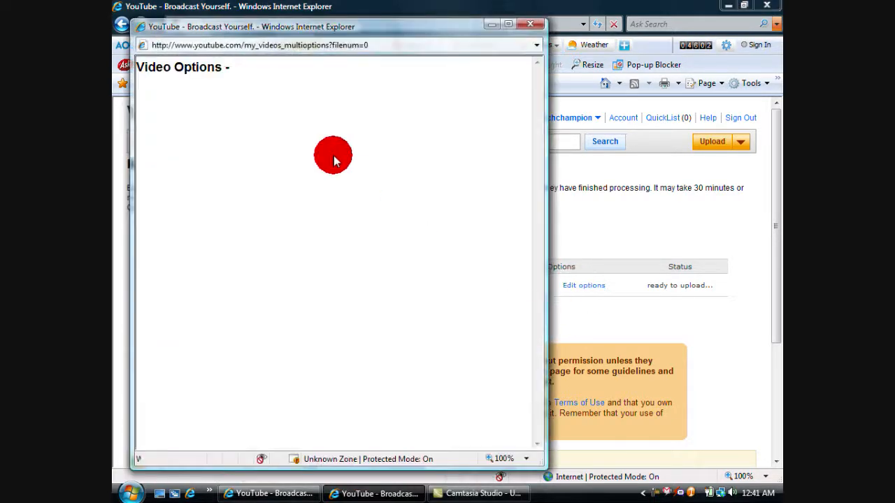
left_click(272, 117)
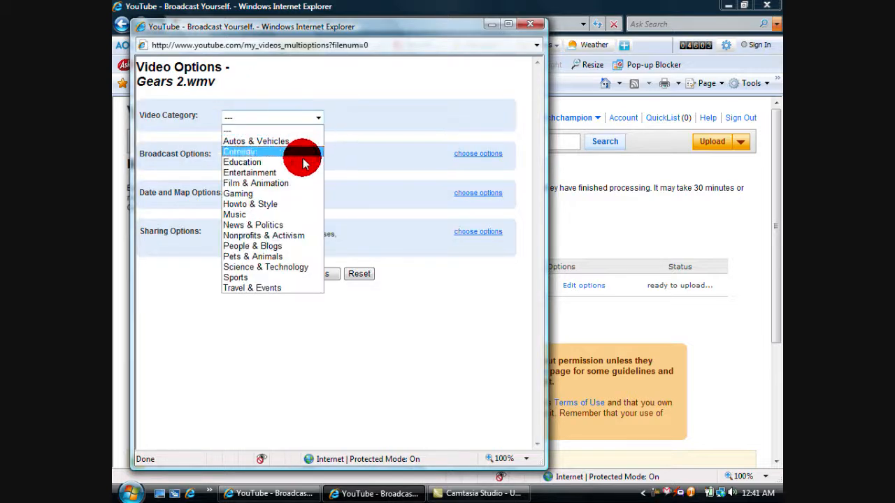
left_click(237, 193)
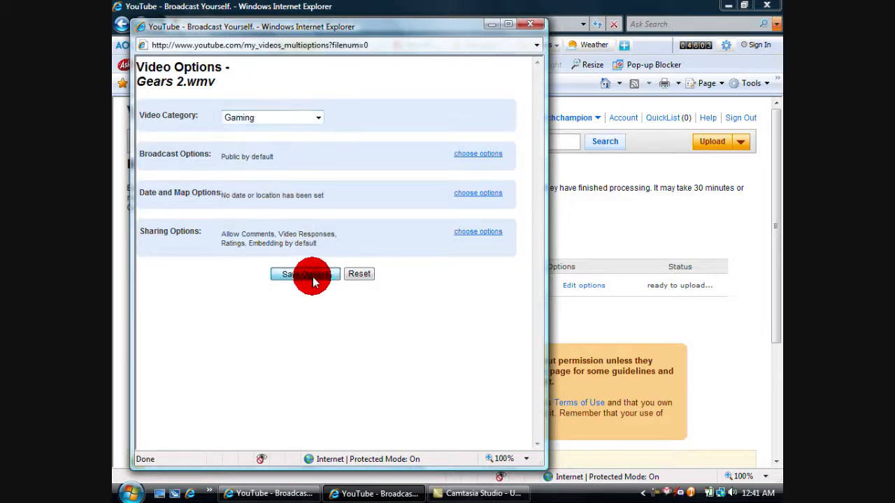
left_click(304, 273)
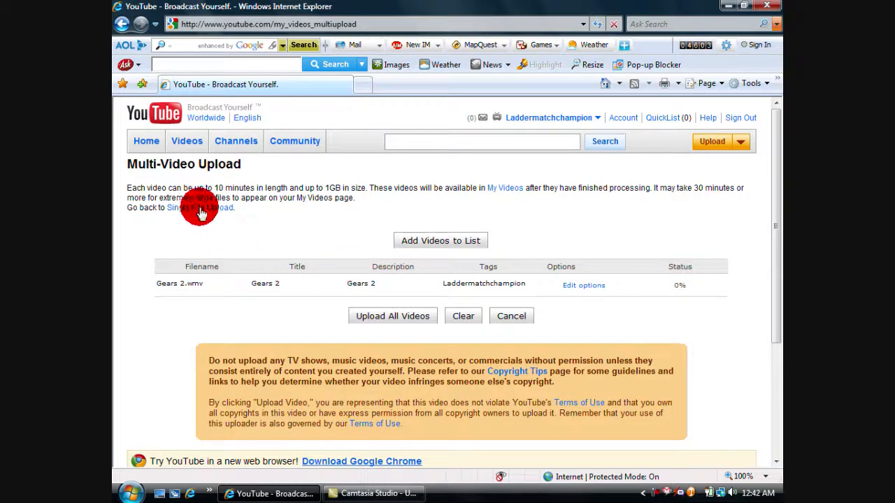
mouse_move(271, 319)
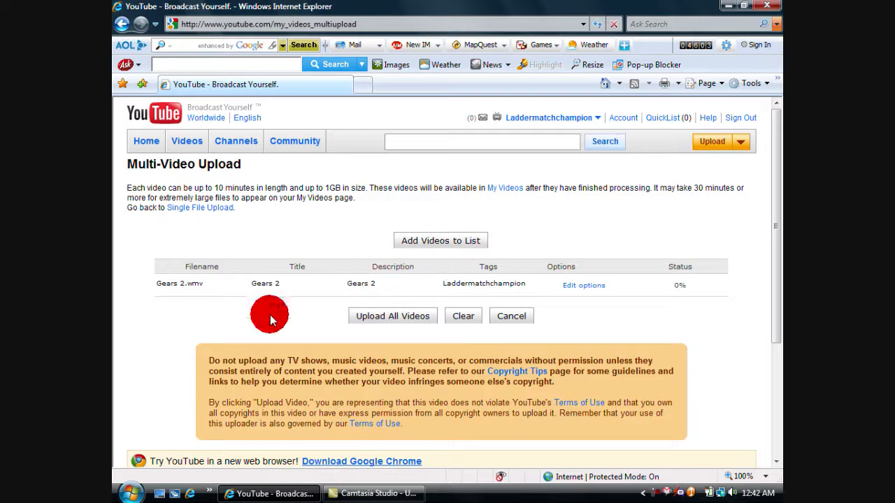
mouse_move(329, 240)
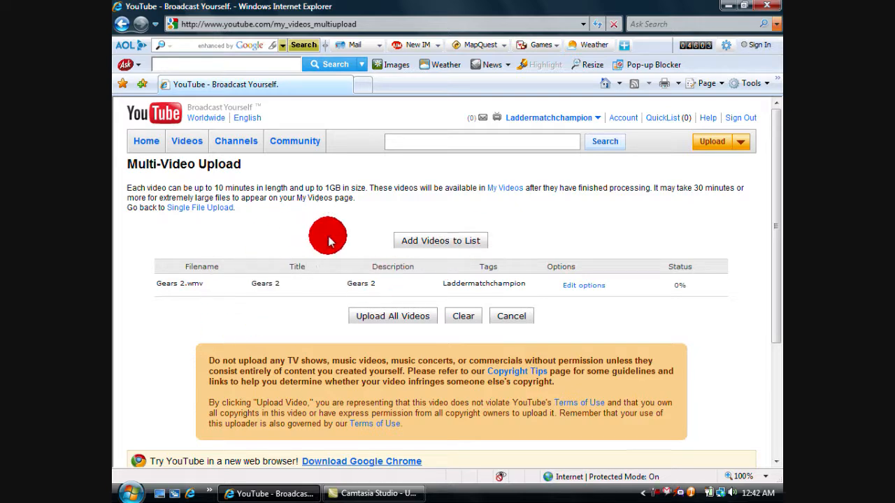
Cancel the Gears 2.wmv upload and clear it from the list
scroll("down", 3)
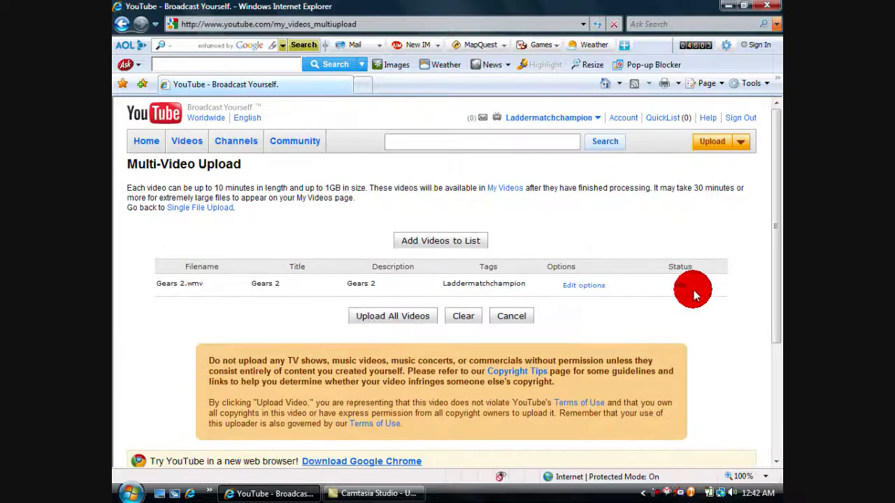
left_click(392, 316)
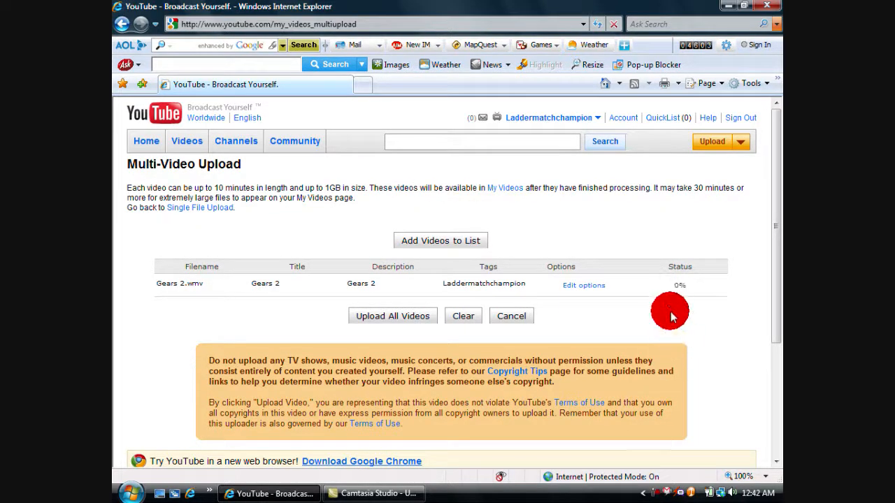
mouse_move(697, 310)
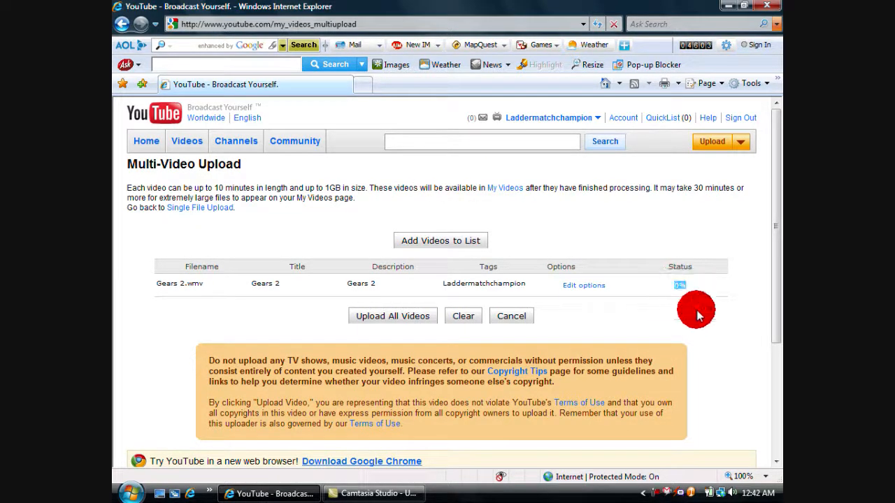
mouse_move(488, 308)
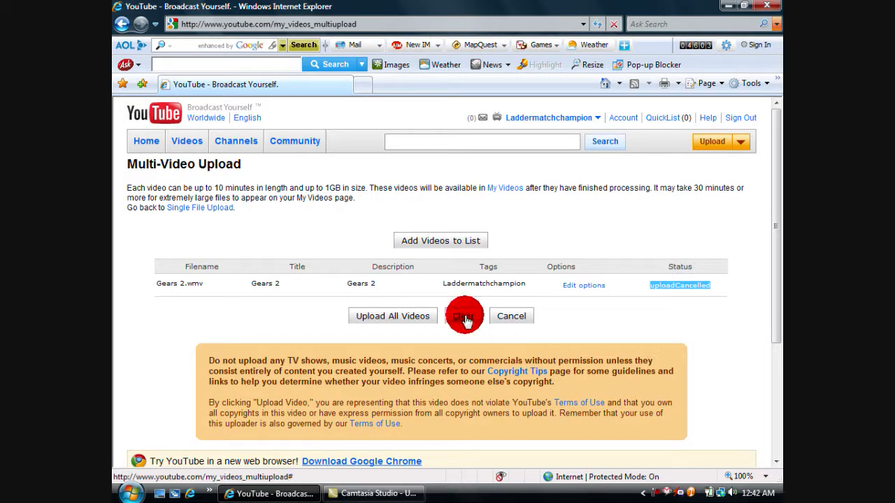
left_click(463, 316)
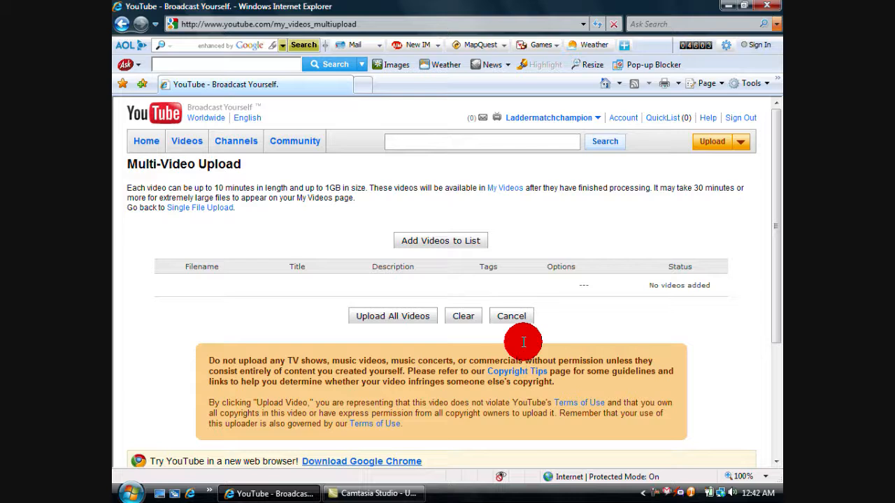
Open the Laddermatchchampion channel from the account menu and scroll to its Videos
left_click(548, 118)
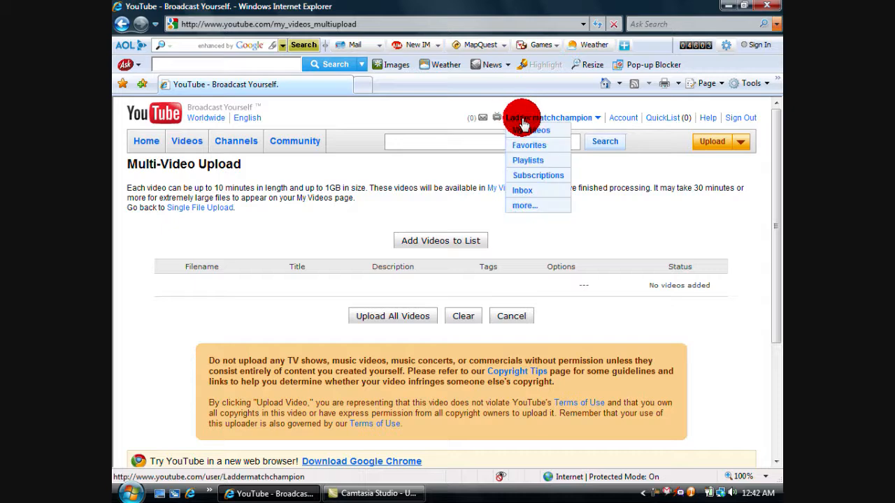
left_click(551, 118)
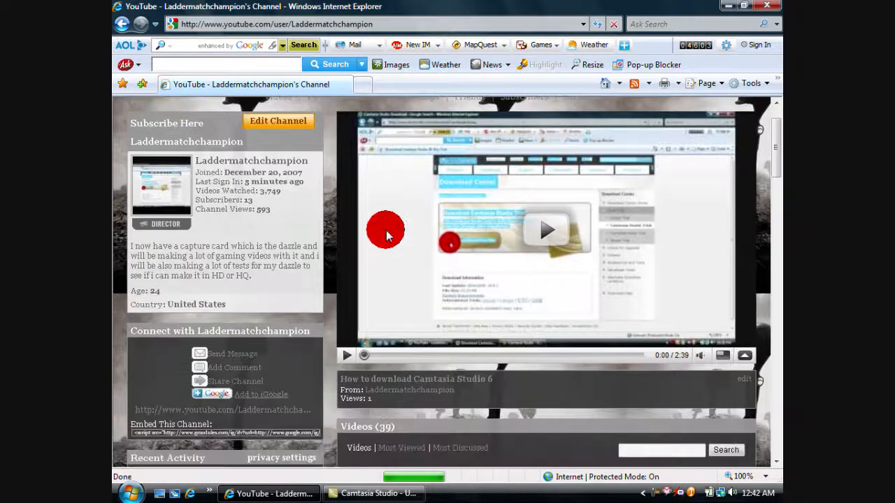
scroll("down", 3)
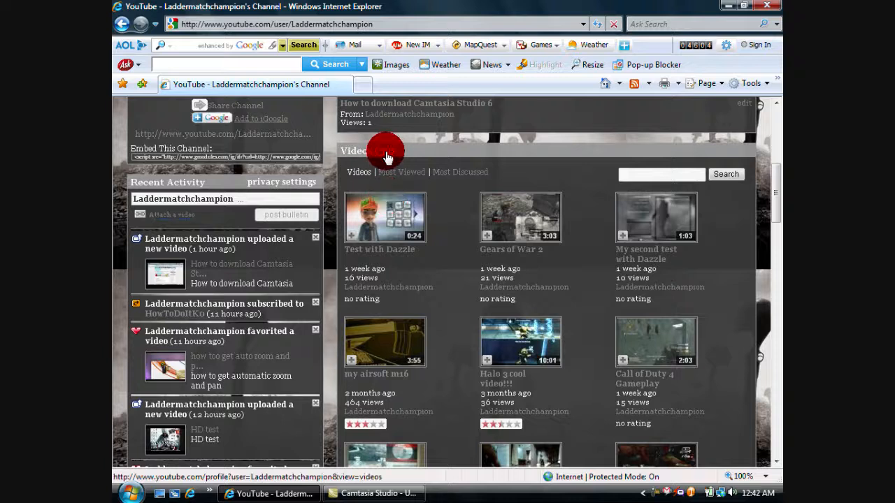
mouse_move(396, 155)
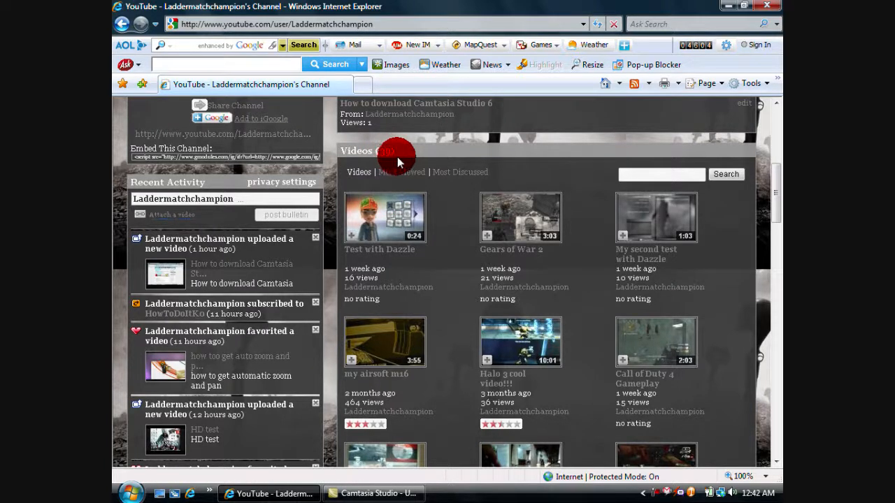